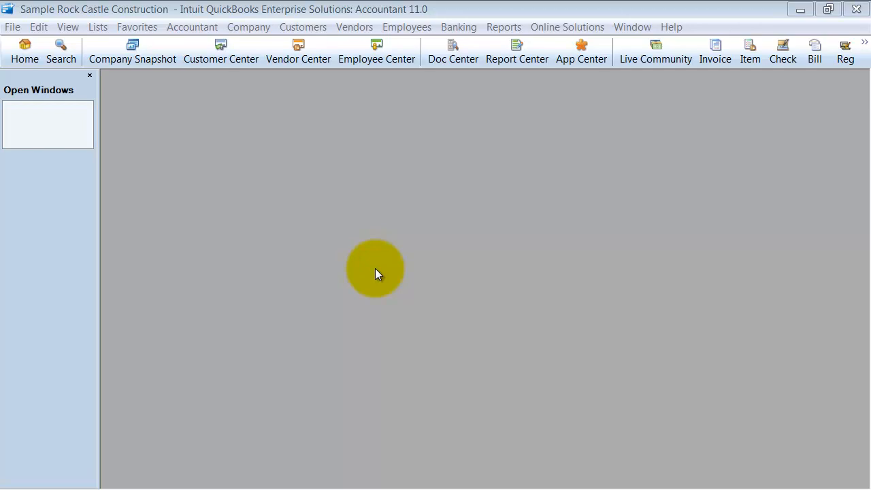
mouse_move(407, 27)
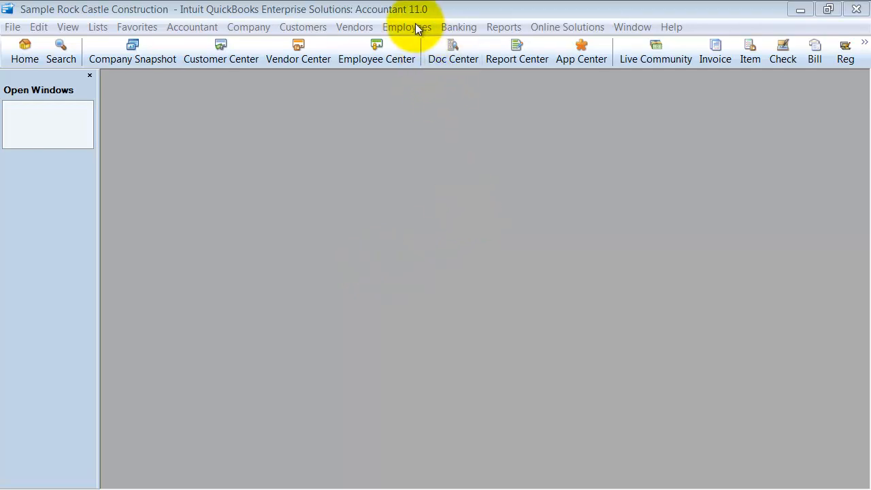
- Bring up the Payroll Schedule List from the Employees menu and maximize it
left_click(405, 27)
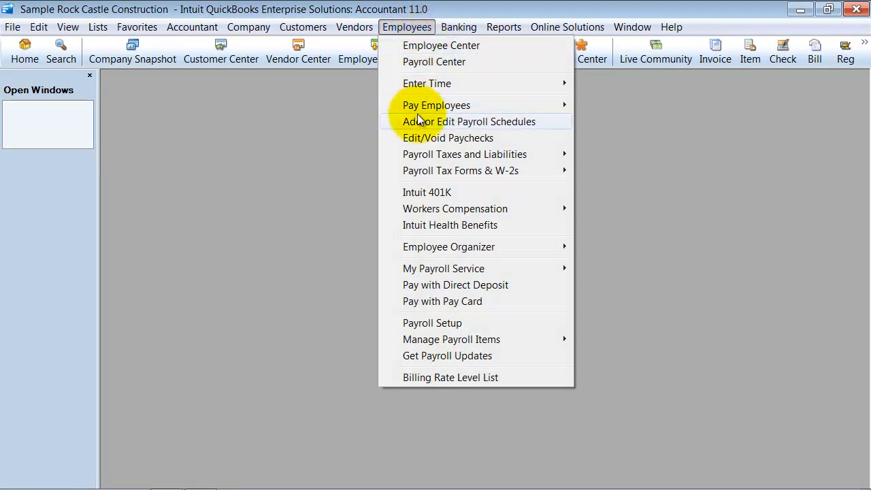
mouse_move(408, 126)
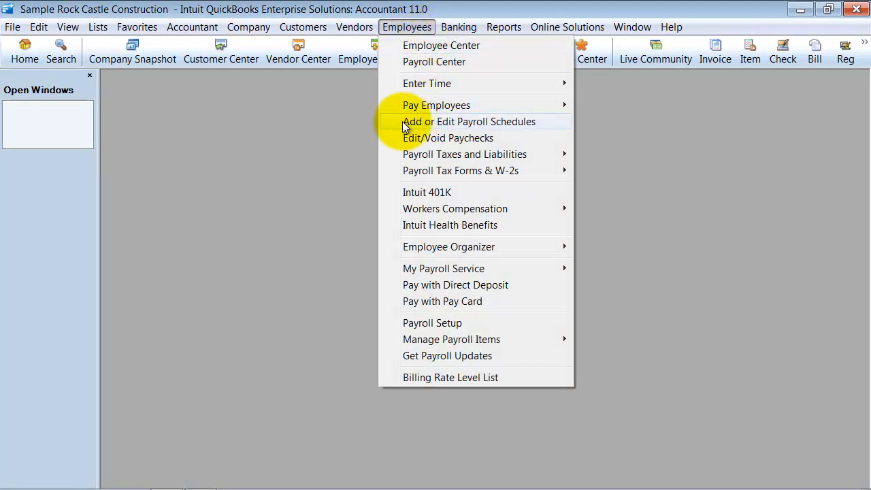
left_click(468, 121)
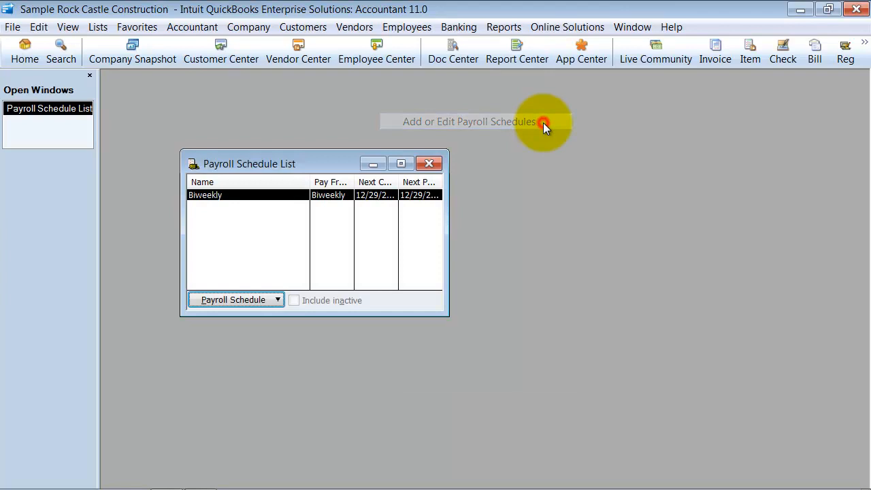
left_click(400, 163)
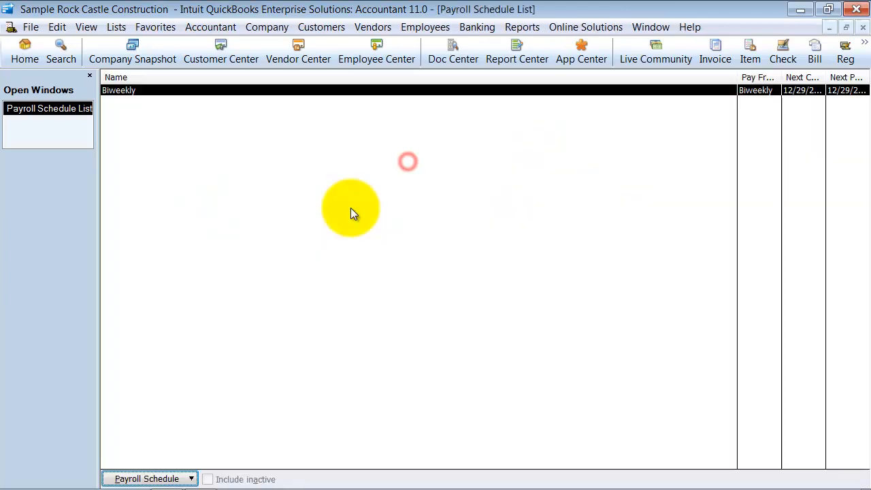
mouse_move(609, 108)
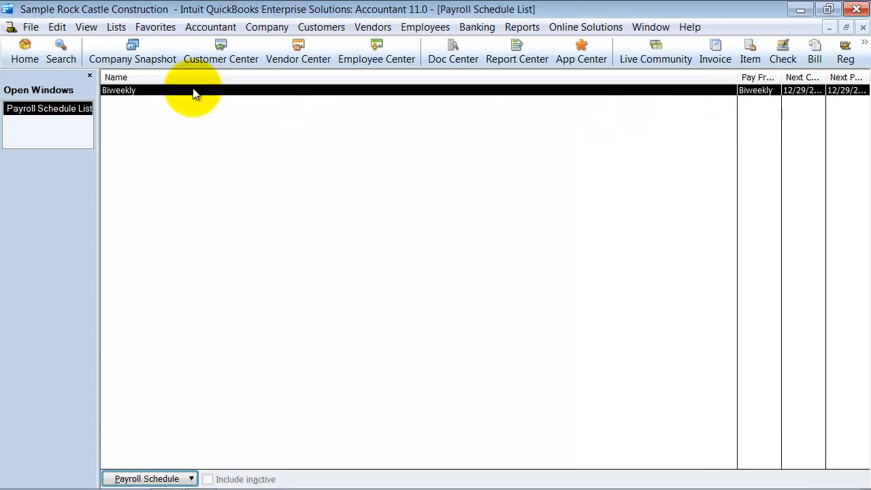
- Edit the Biweekly schedule, keeping its frequency Biweekly, and begin changing the pay period end date
right_click(193, 93)
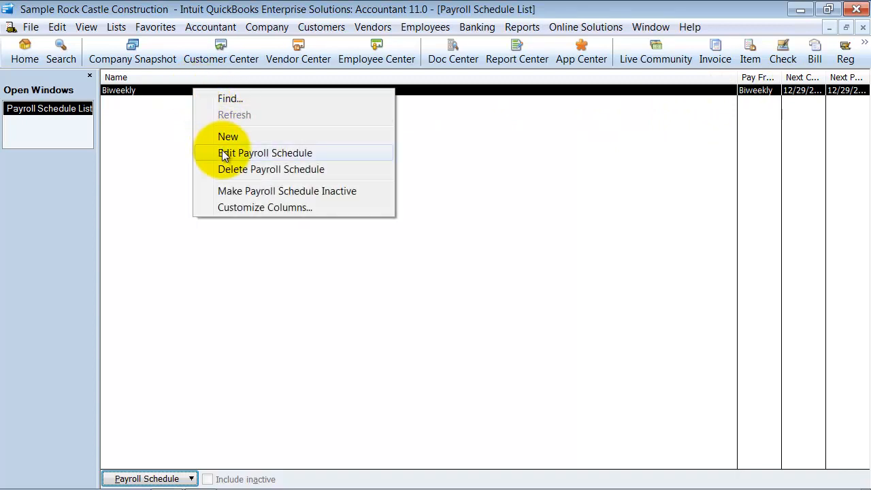
left_click(264, 152)
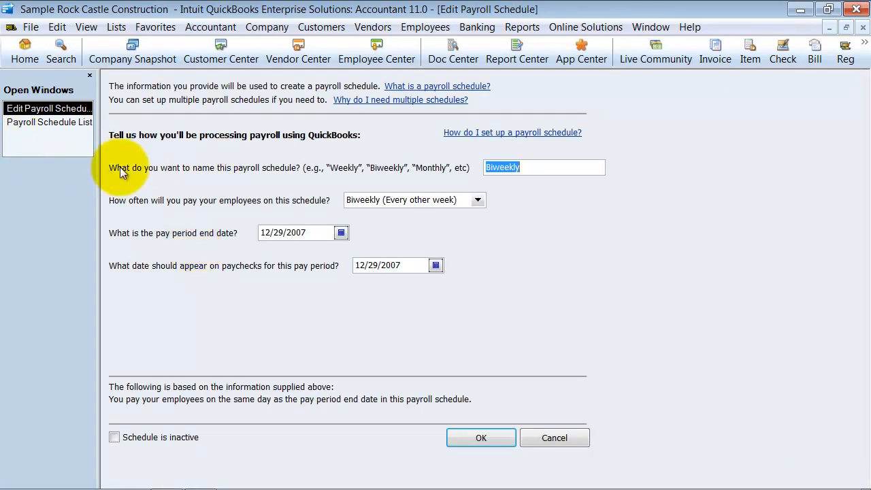
mouse_move(243, 214)
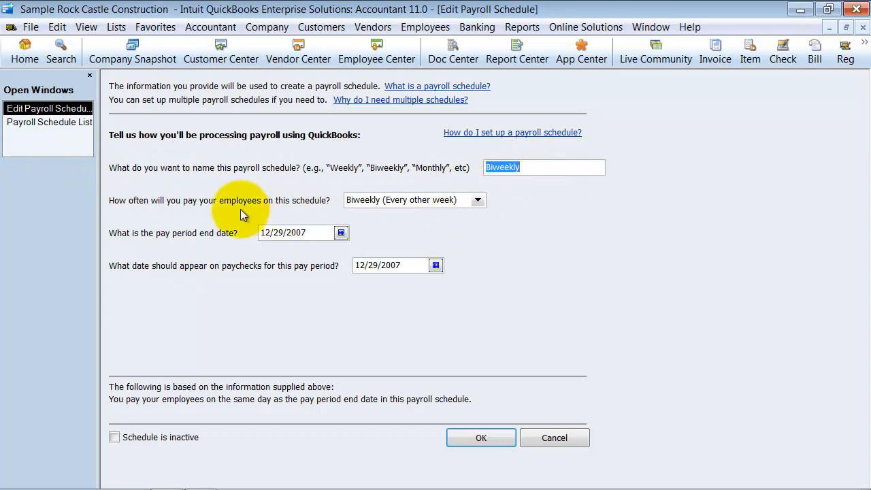
left_click(476, 198)
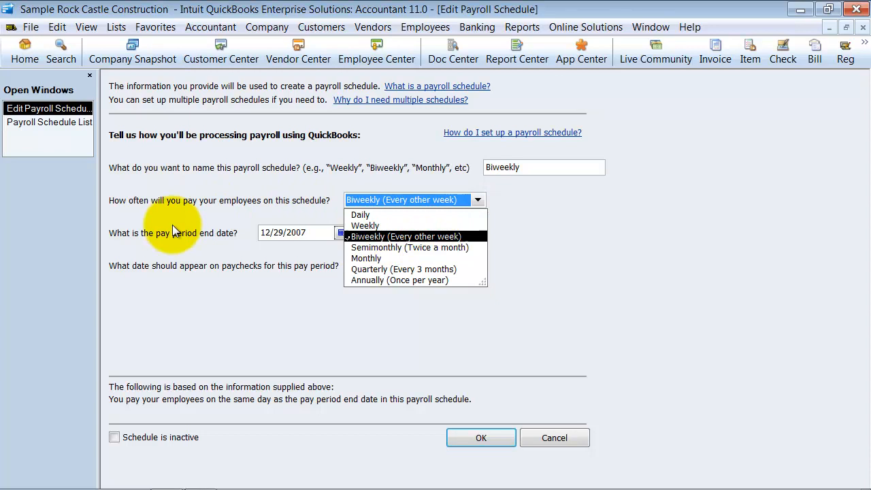
left_click(405, 237)
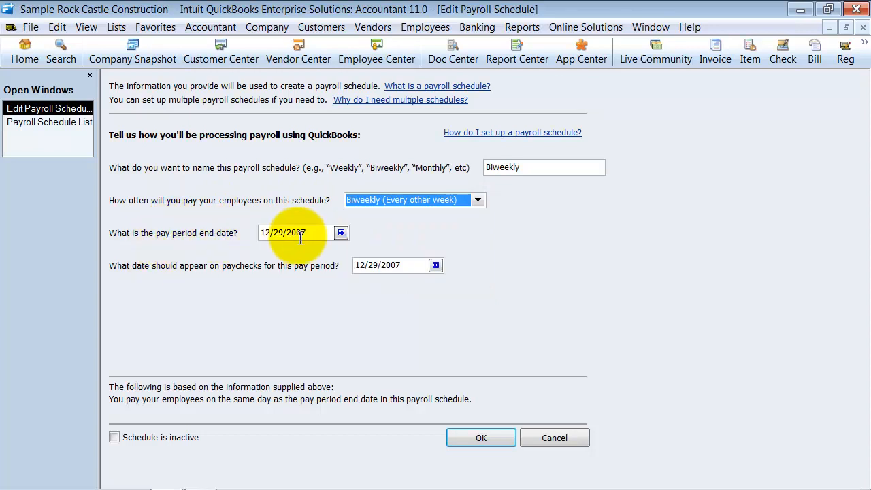
left_click(340, 233)
type("07/18/2011")
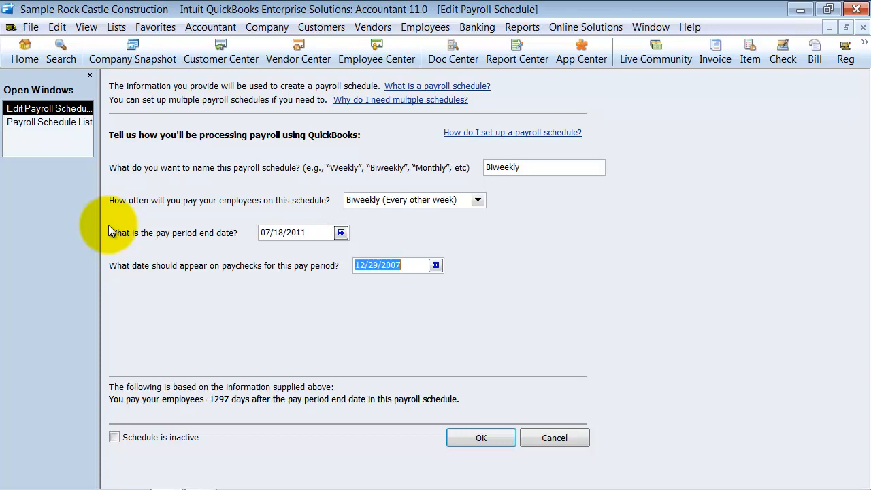
- Set the pay period end date to 07/17/2011 and the paycheck date to 07/22/2011
left_click(341, 231)
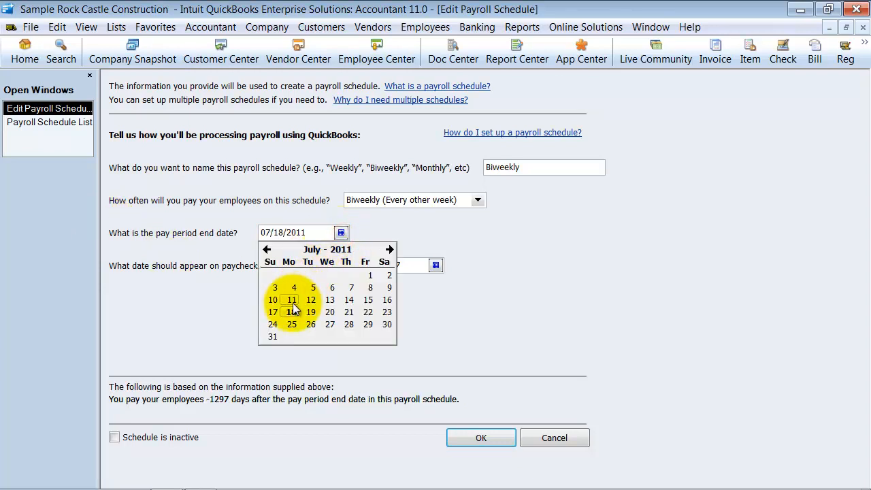
left_click(272, 311)
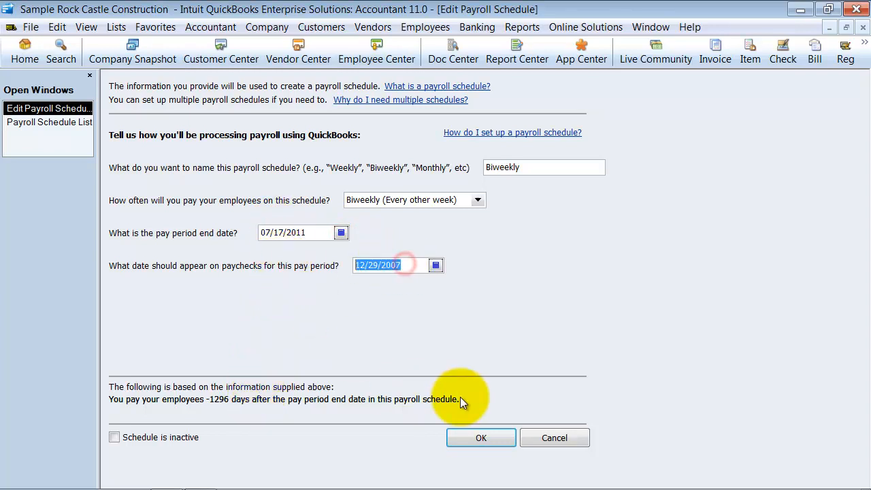
type("071")
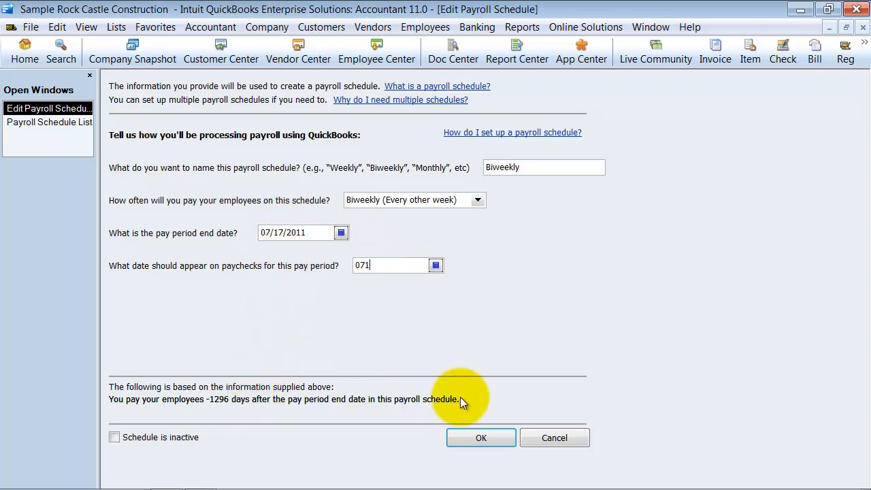
type("711")
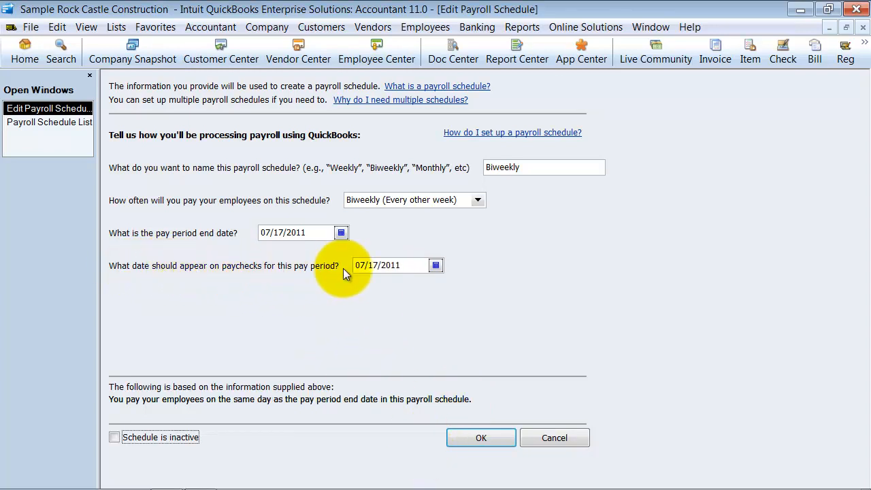
left_click(436, 264)
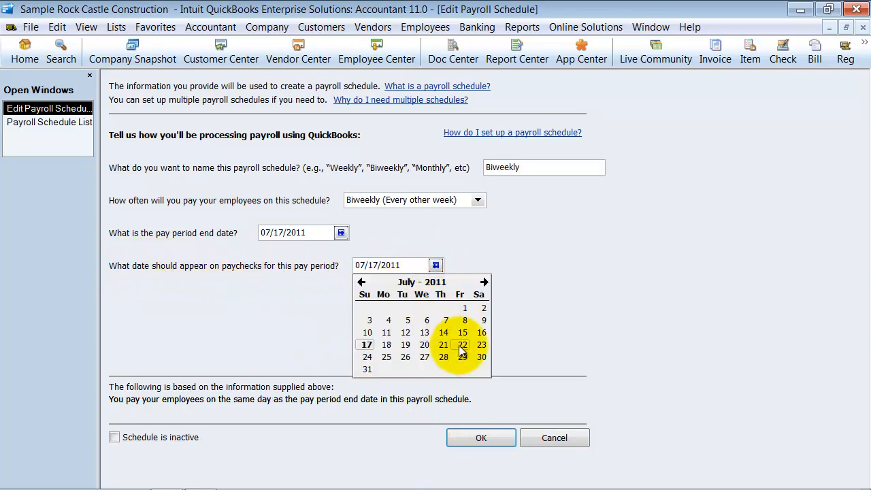
left_click(463, 344)
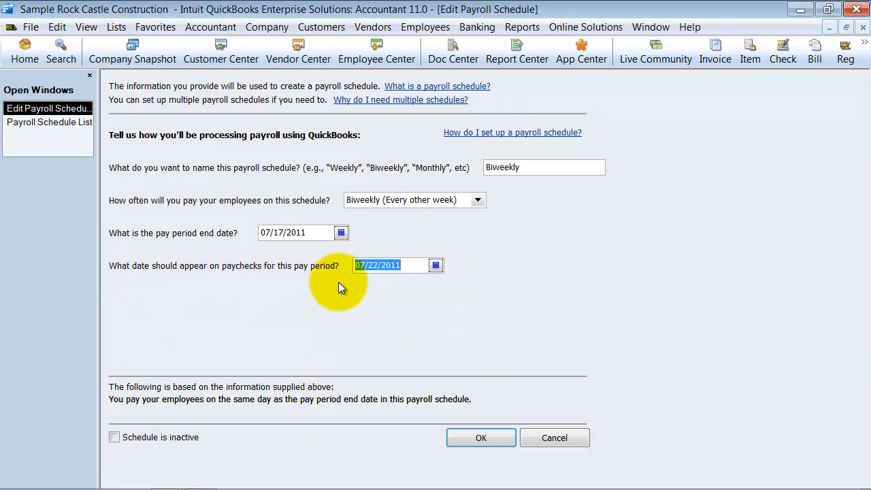
mouse_move(374, 277)
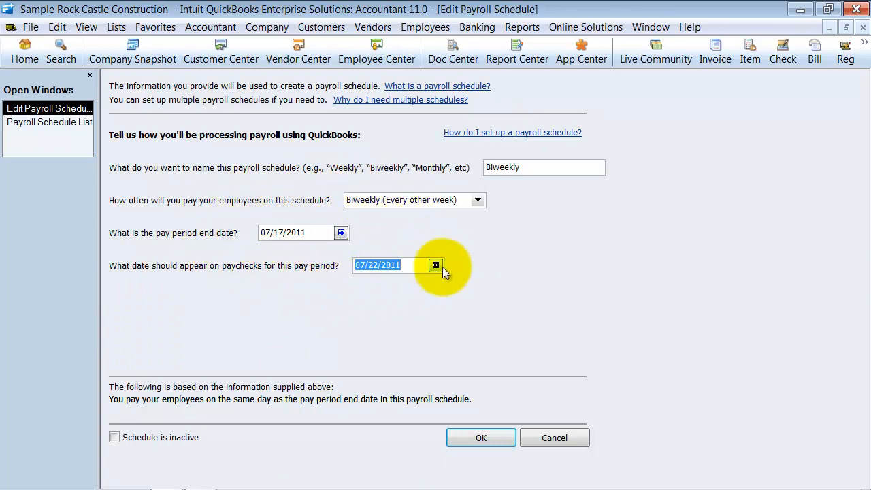
- Save the Biweekly schedule with OK, accepting the earlier-than-today paycheck date warning
left_click(481, 438)
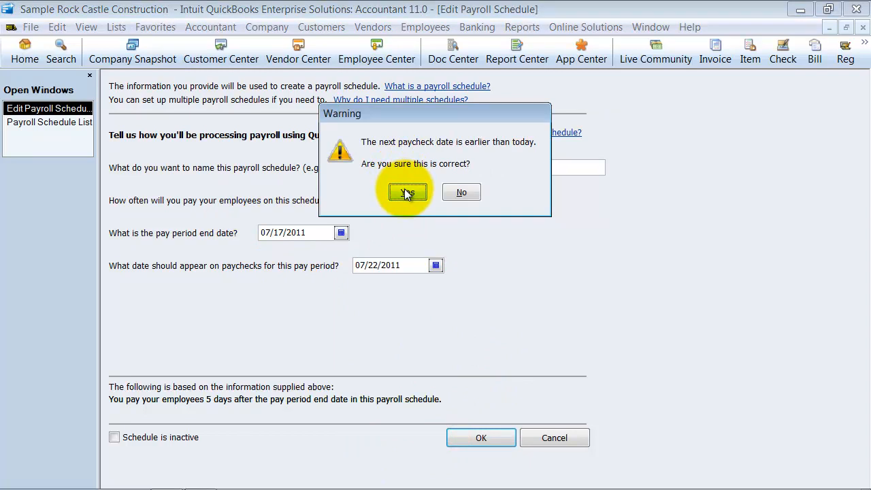
left_click(407, 192)
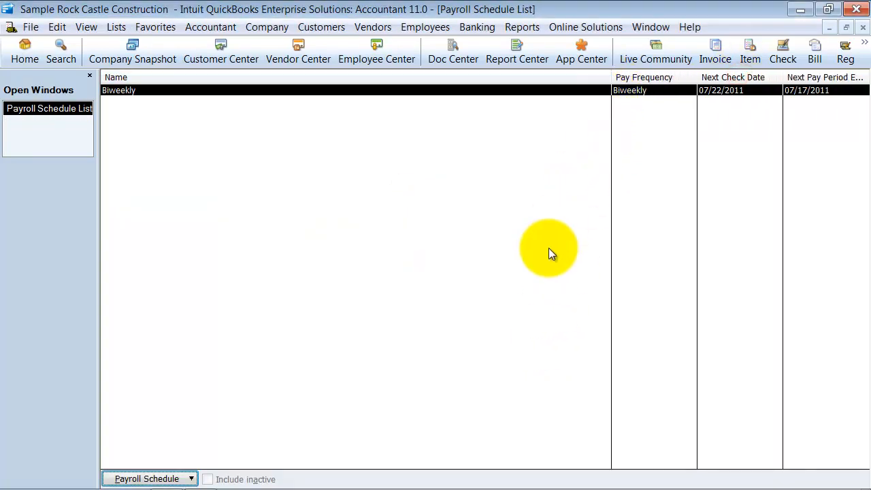
left_click(149, 479)
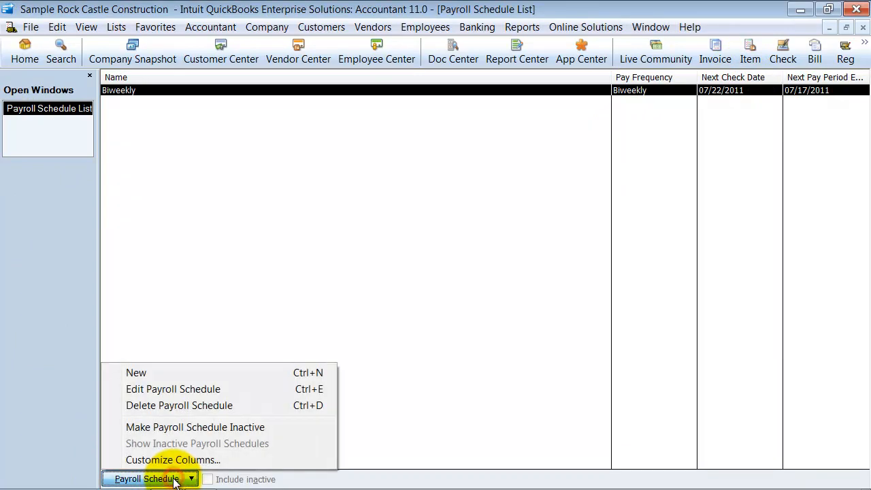
mouse_move(190, 374)
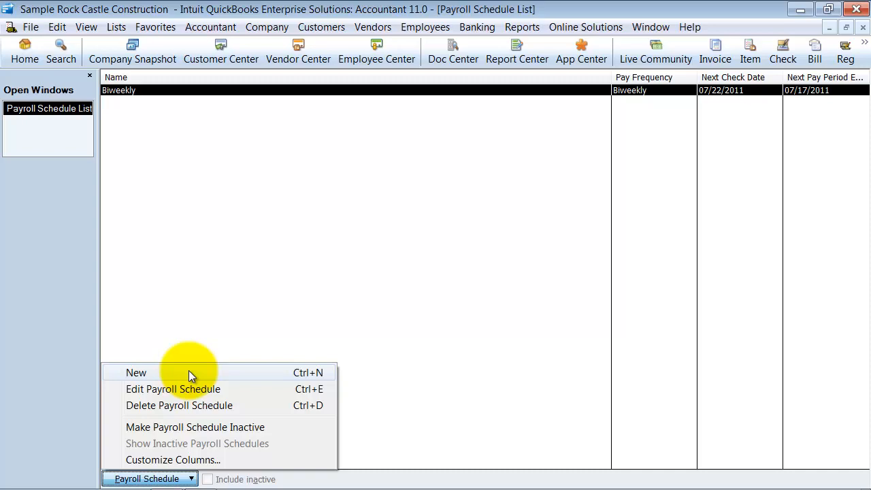
- Create a new schedule named Monthly with a Monthly pay frequency
left_click(136, 373)
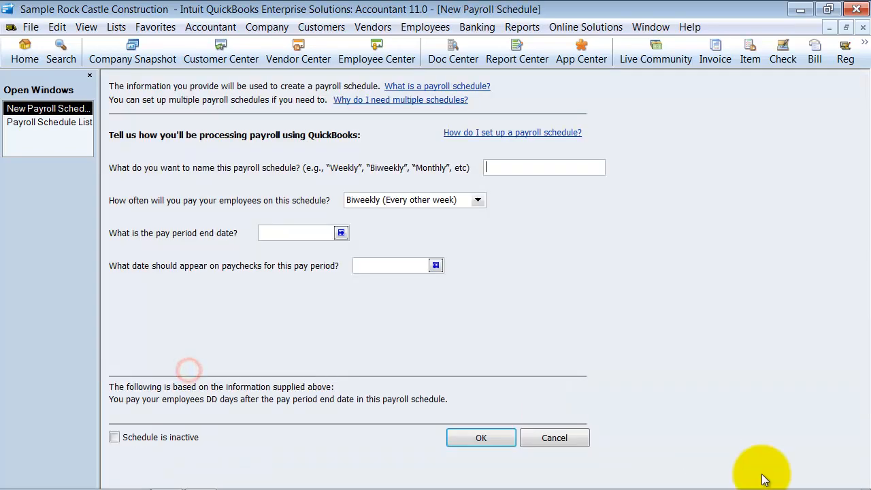
type("Month")
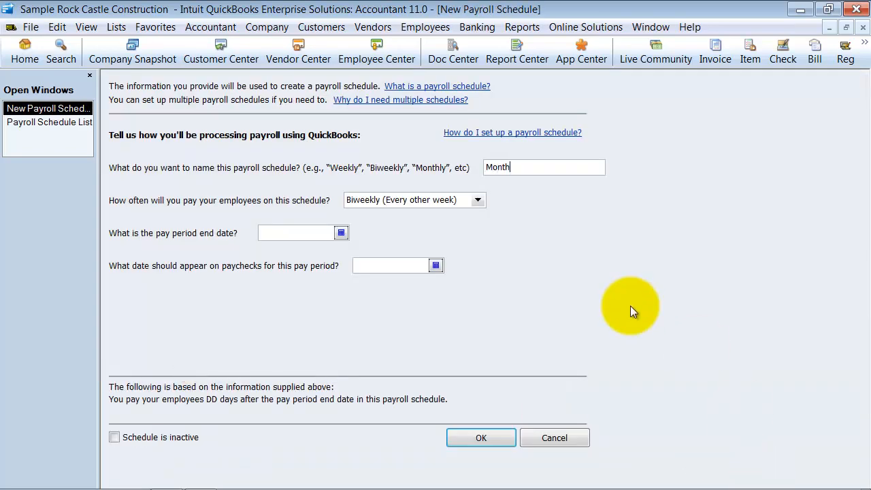
left_click(476, 199)
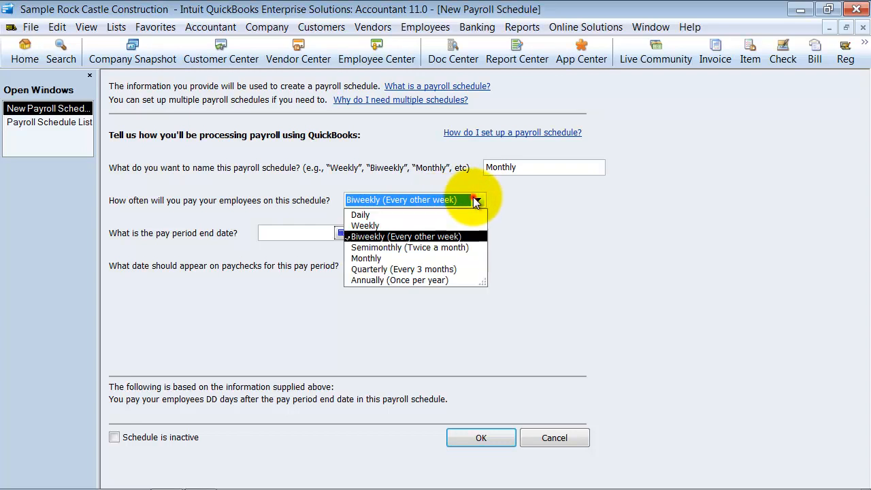
left_click(366, 259)
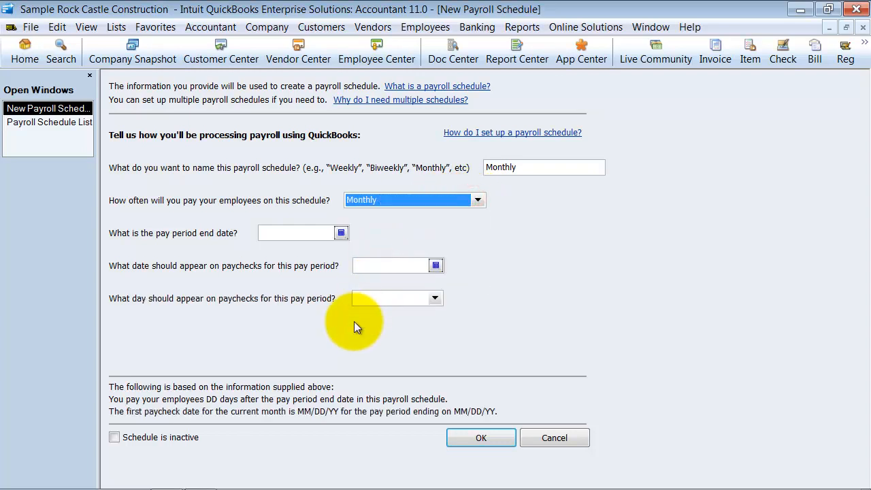
mouse_move(305, 264)
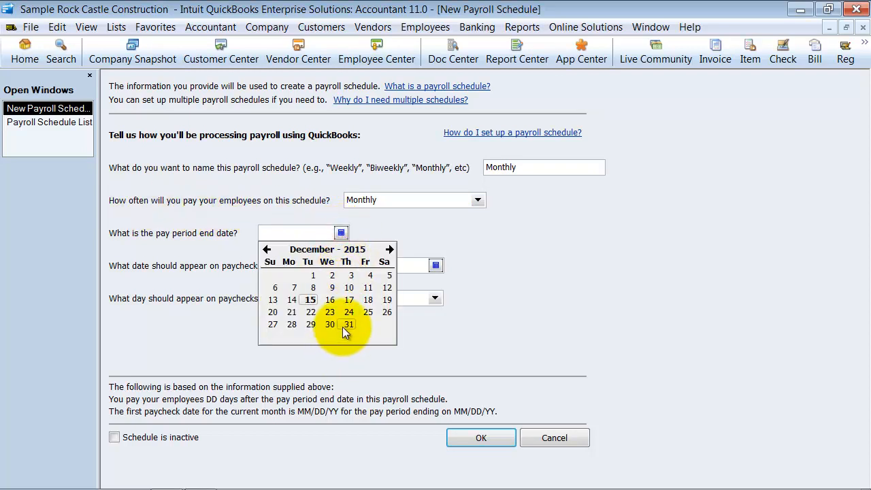
- Set period end and paycheck dates to 12/31/2015, pay on last day of month, and save
left_click(348, 324)
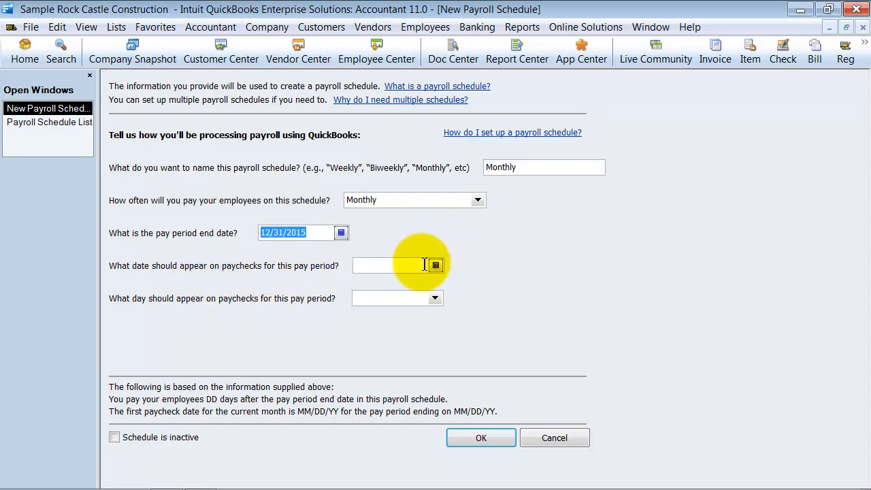
left_click(435, 264)
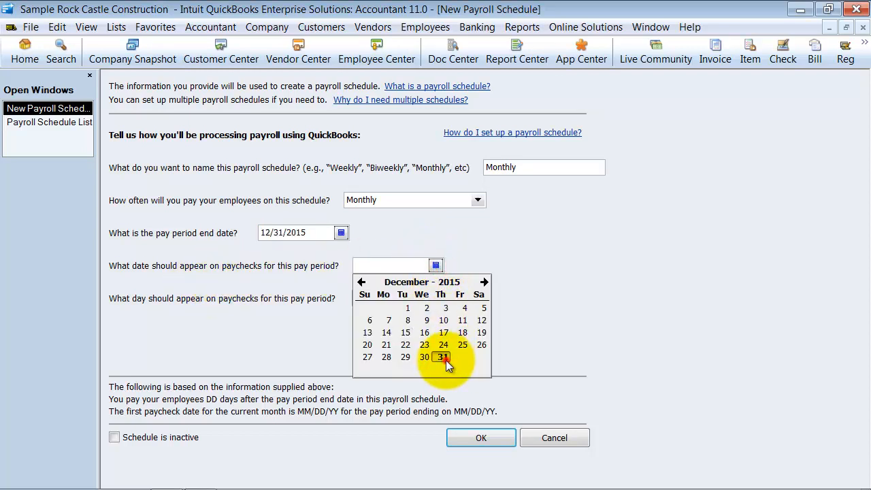
left_click(444, 357)
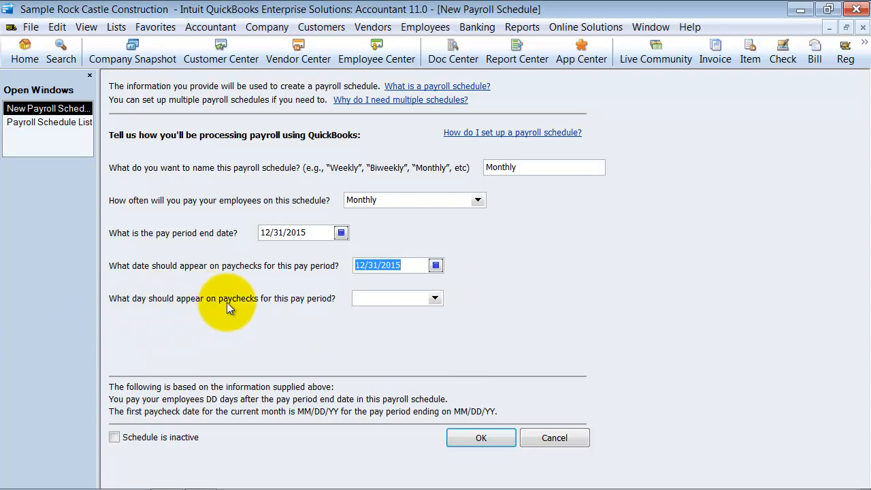
mouse_move(163, 265)
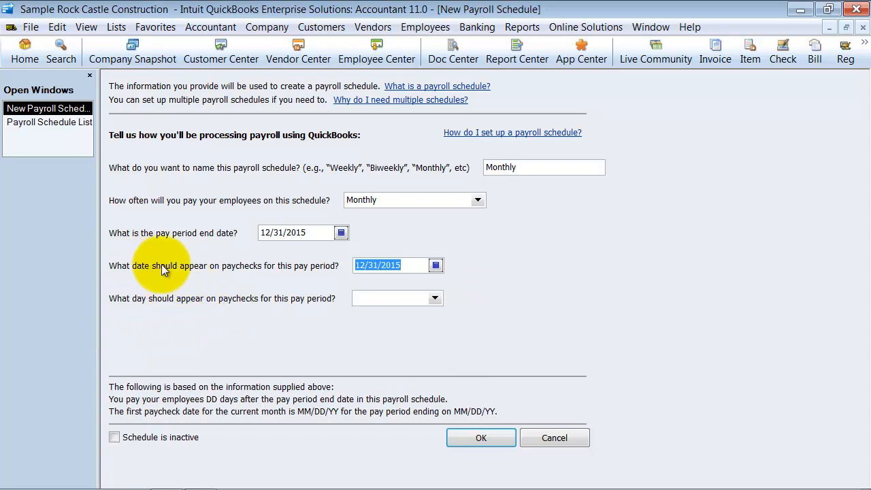
mouse_move(239, 305)
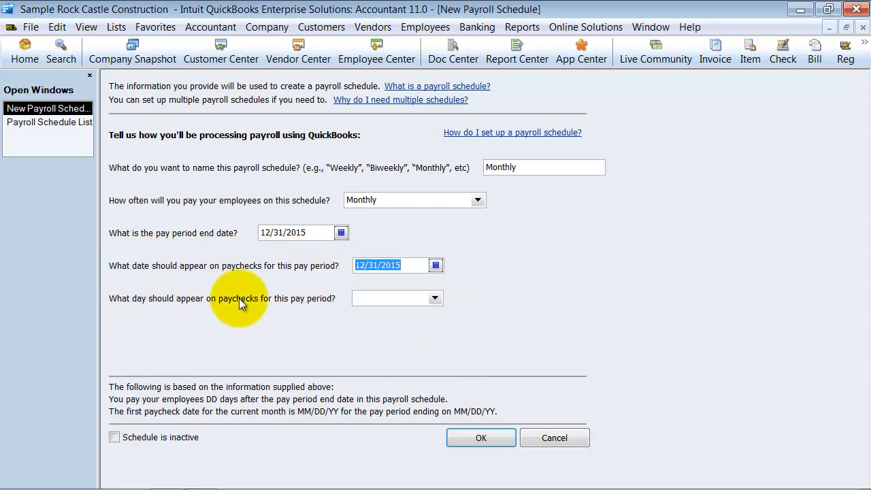
left_click(434, 298)
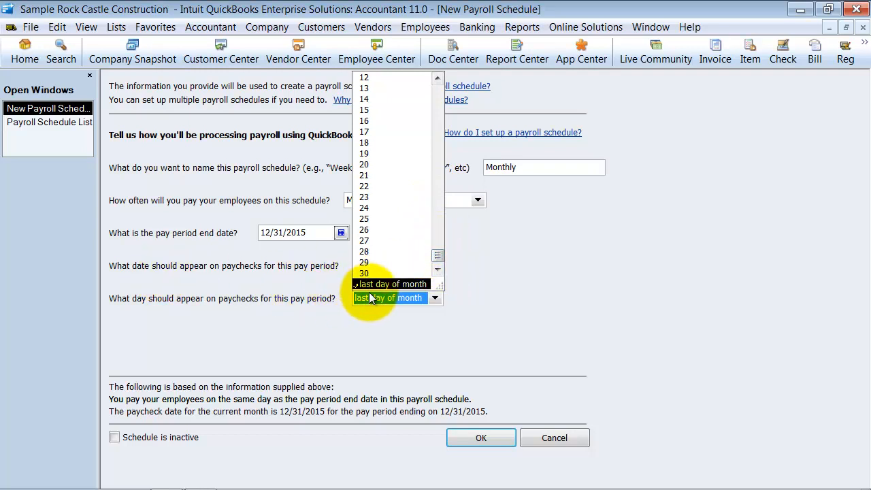
left_click(389, 285)
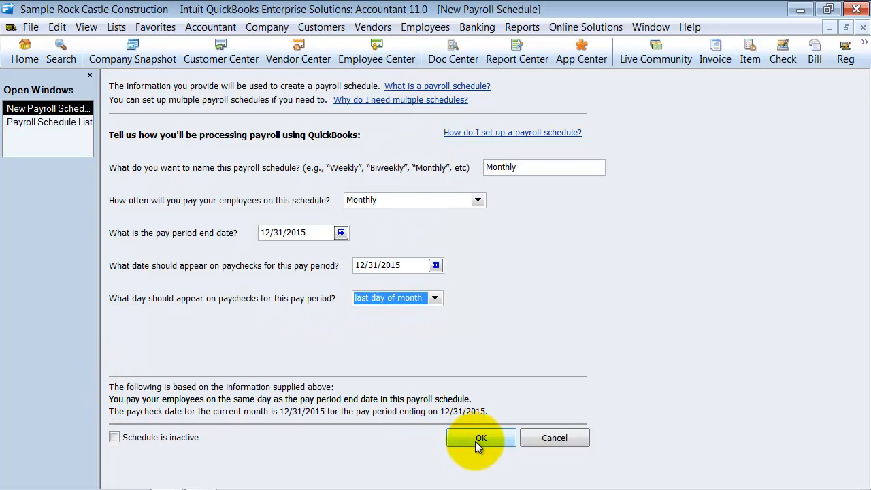
left_click(480, 438)
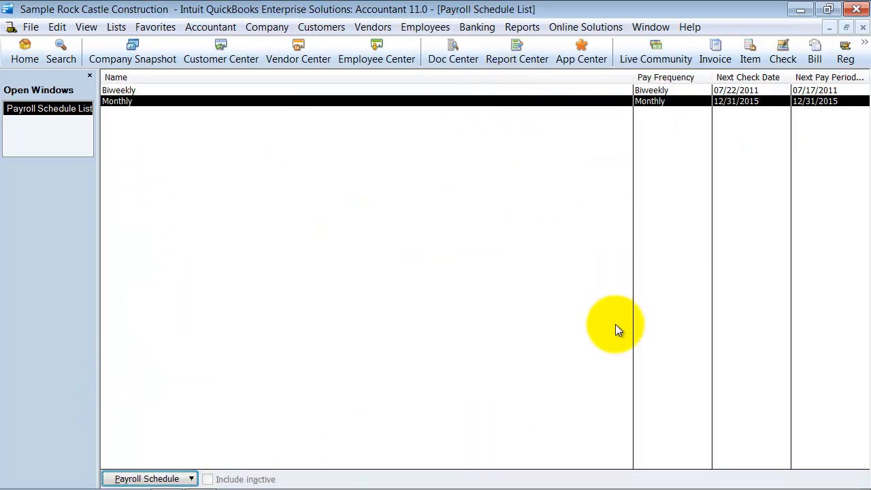
mouse_move(275, 130)
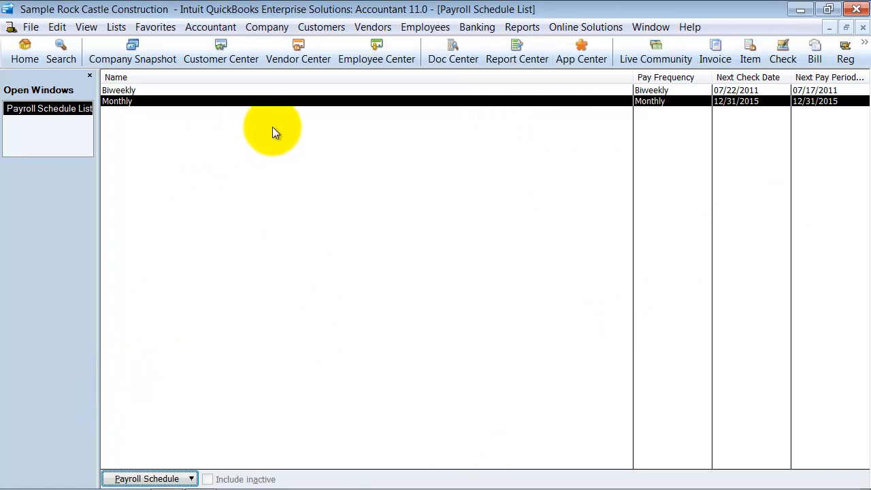